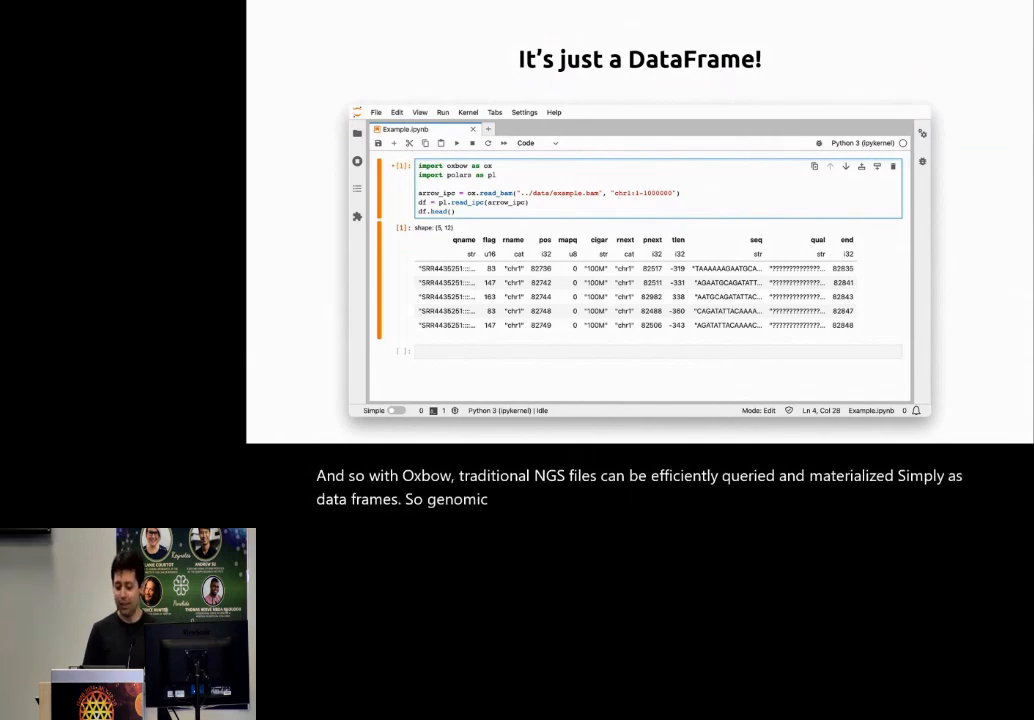
# Advance past the 'It's just a DataFrame!' Oxbow BAM example slide.
pyautogui.press('Right')
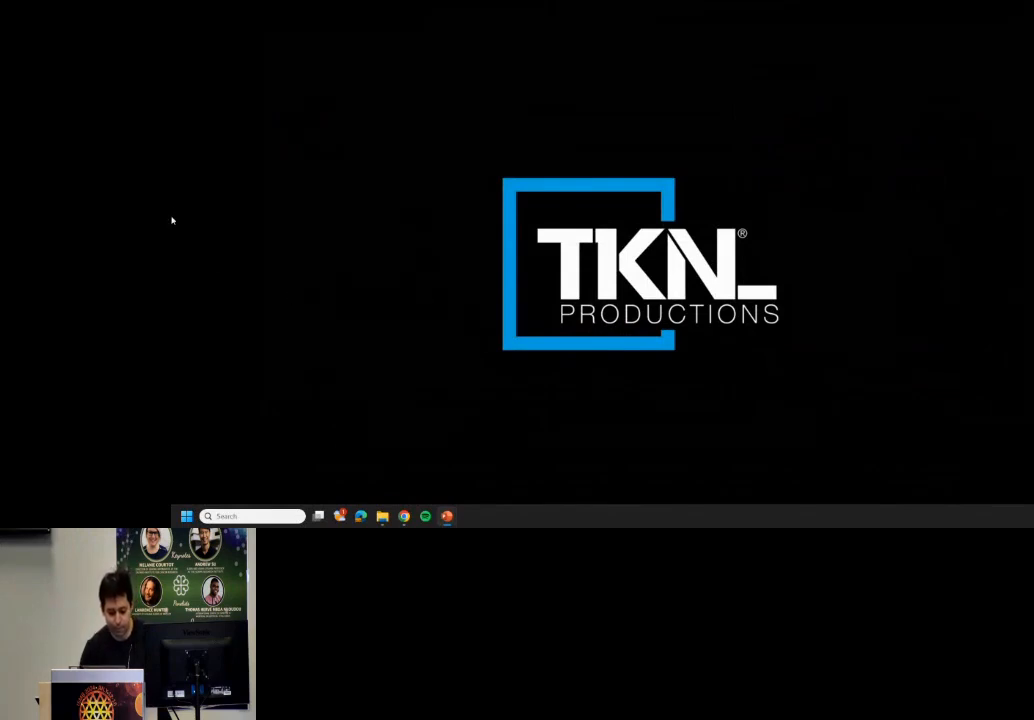
pyautogui.moveTo(378, 234)
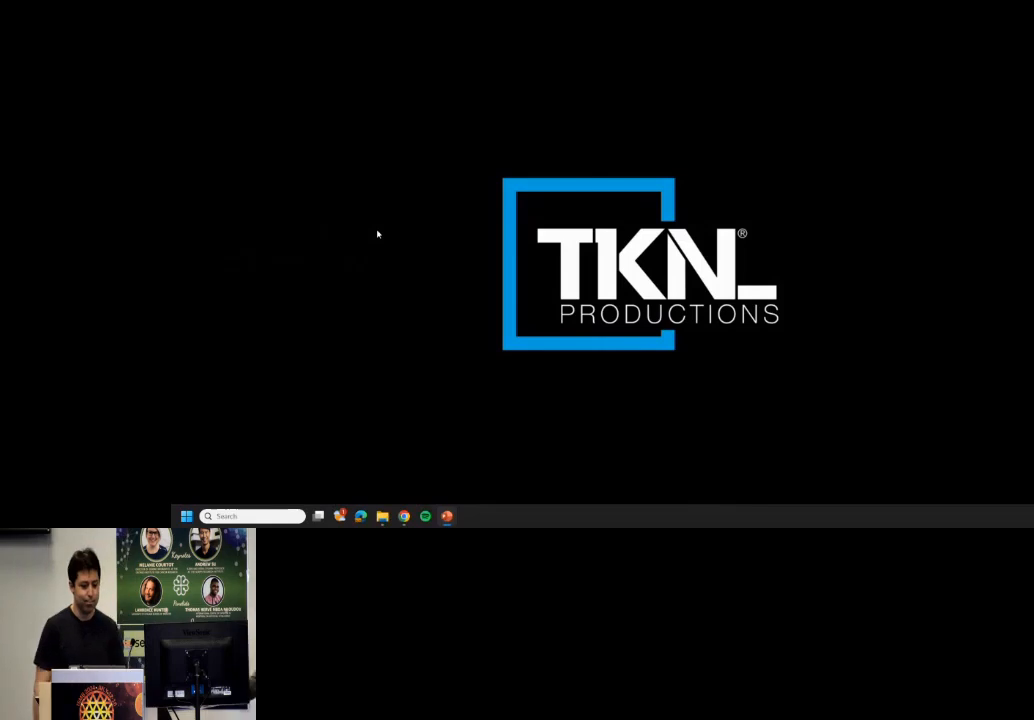
pyautogui.moveTo(409, 105)
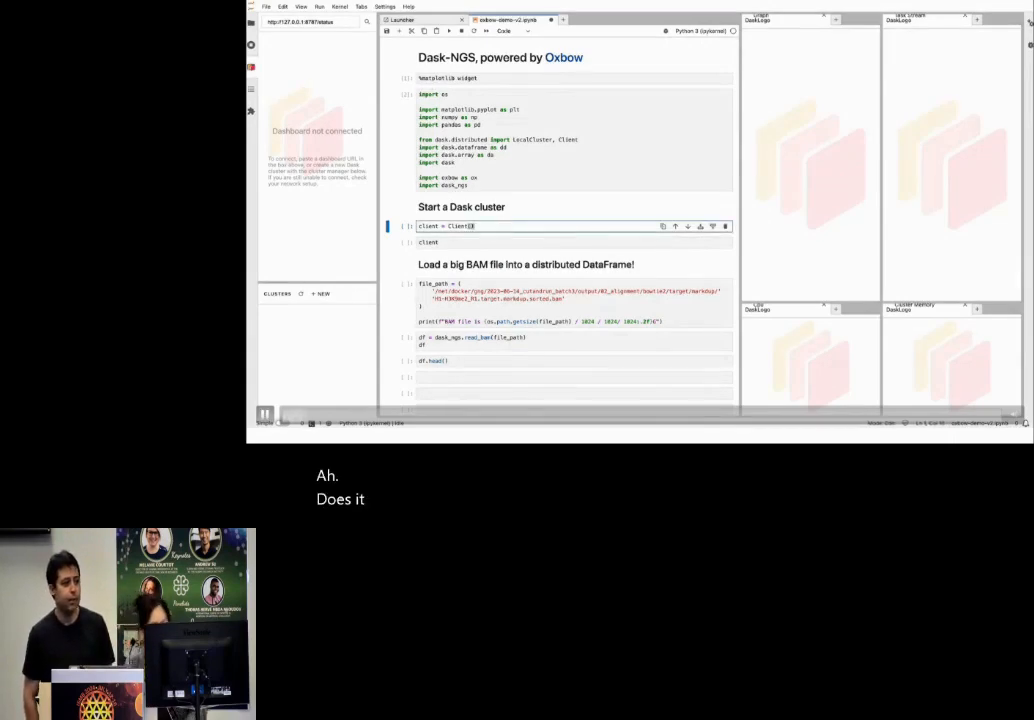
# Run the Dask Client, dask_ngs.read_bam and df.head() cells, scrolling through their output.
pyautogui.click(450, 242)
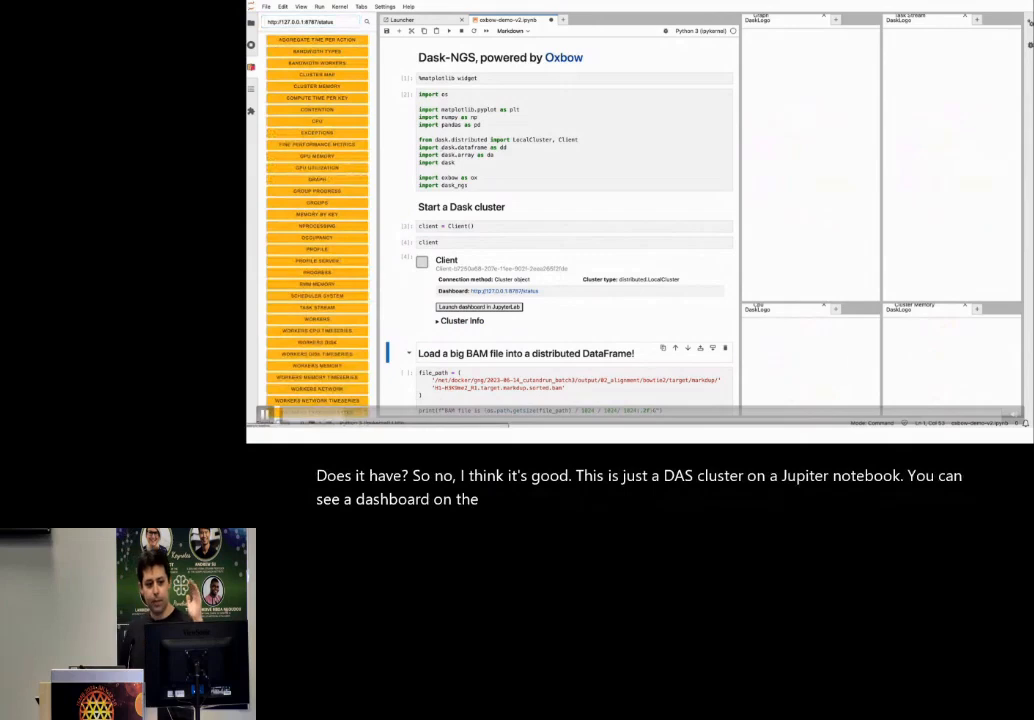
pyautogui.scroll(-3)
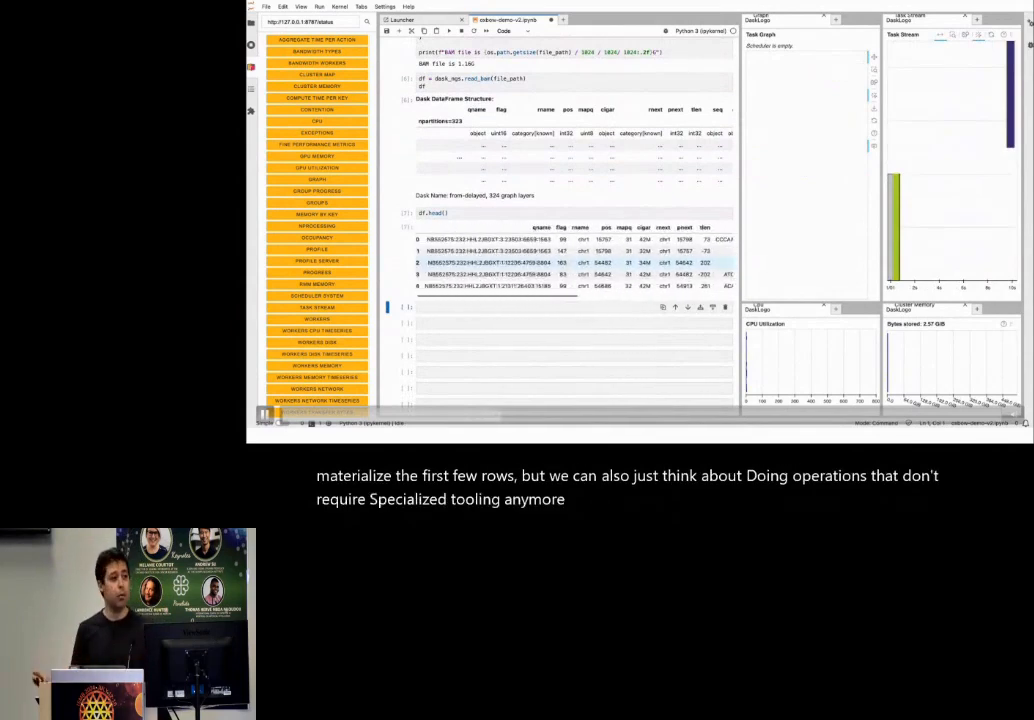
pyautogui.scroll(-3)
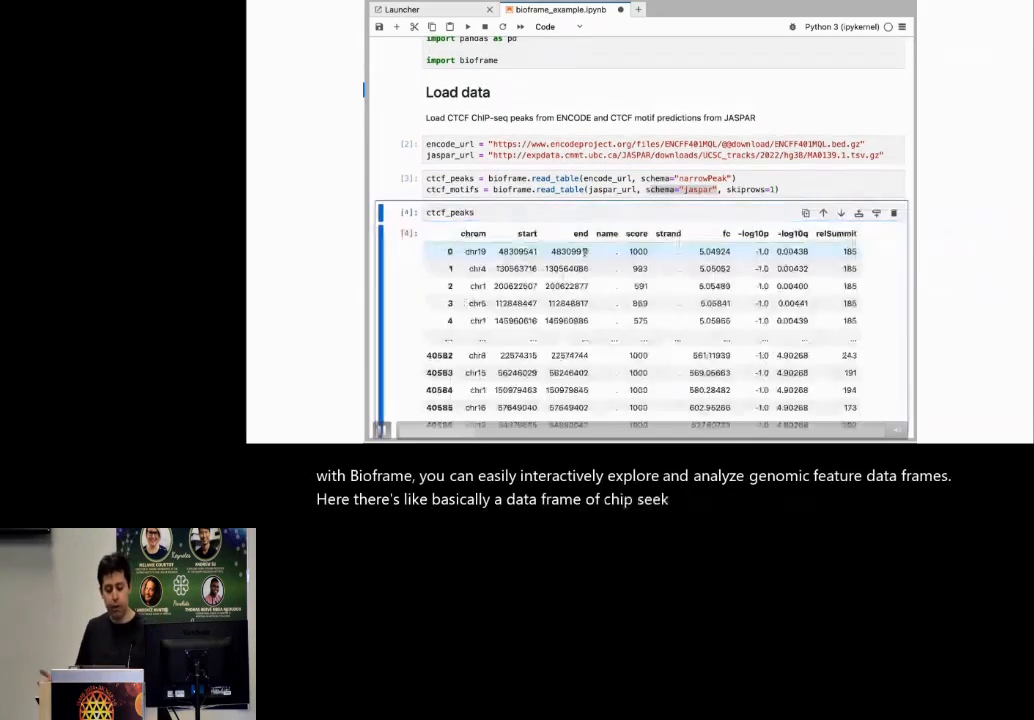
# Scroll past the peak-motif overlap output to the count_overlaps cell.
pyautogui.scroll(-3)
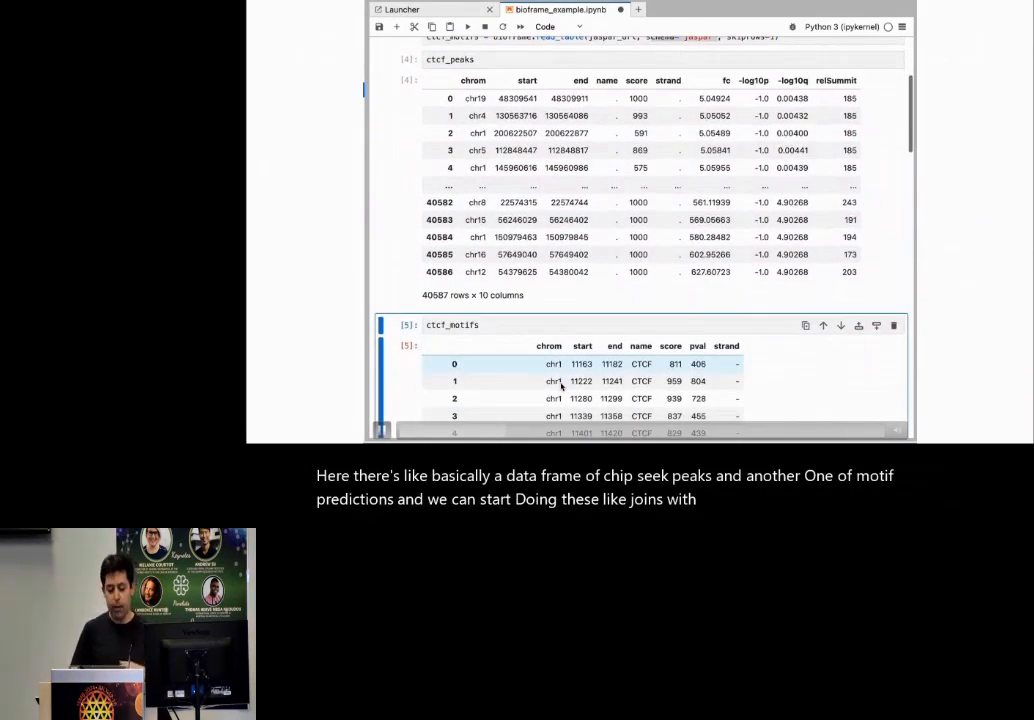
pyautogui.scroll(-3)
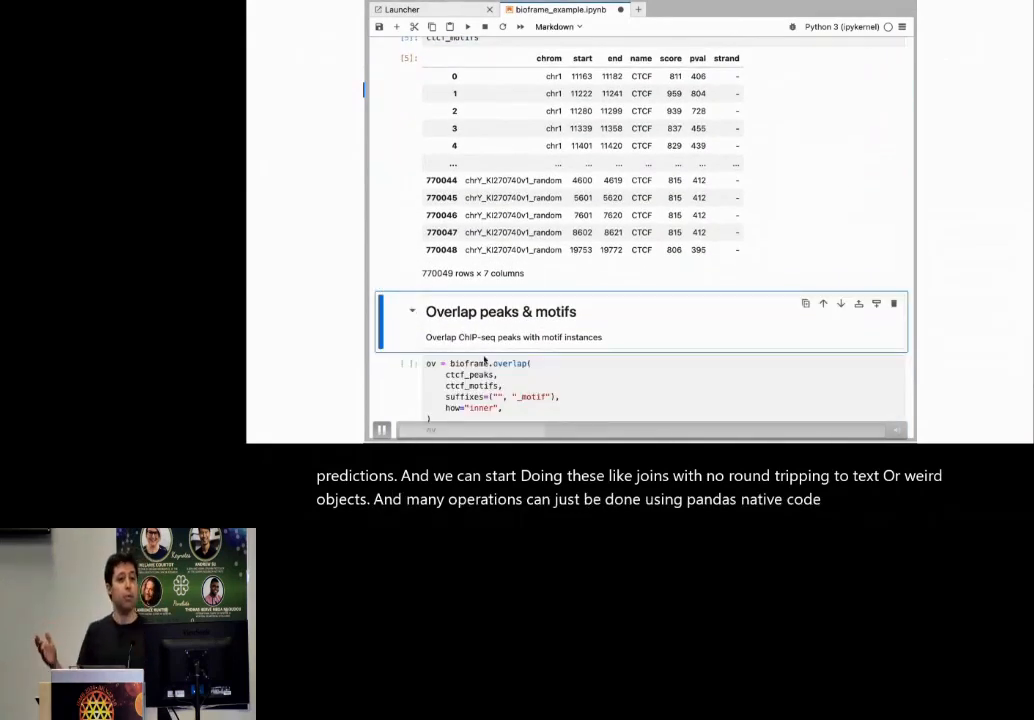
pyautogui.scroll(-3)
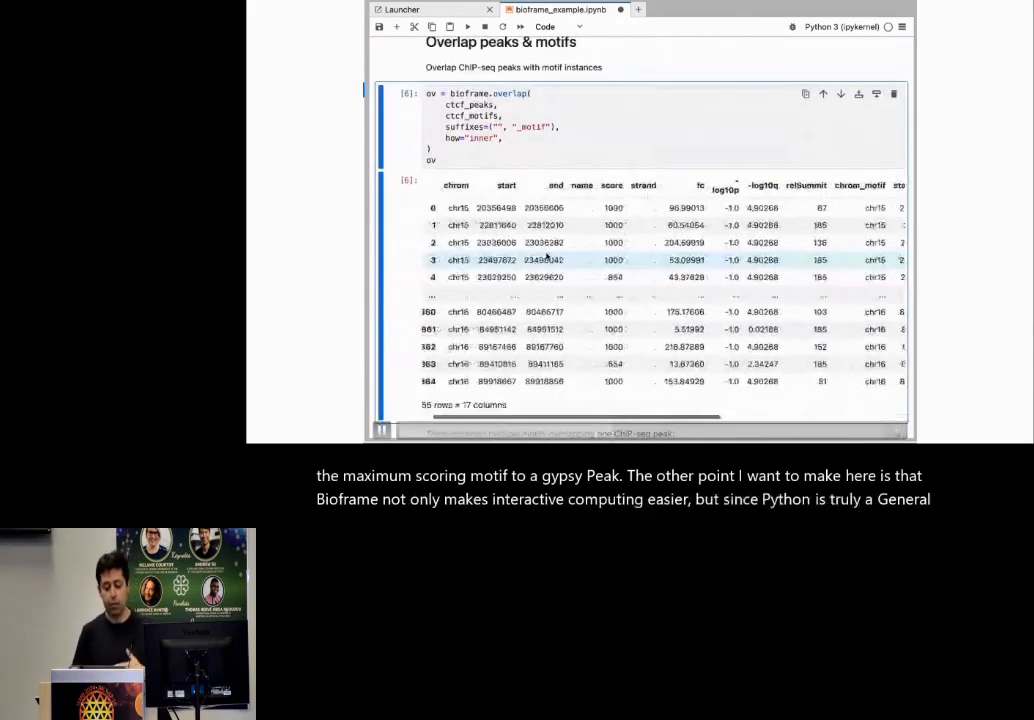
pyautogui.scroll(-3)
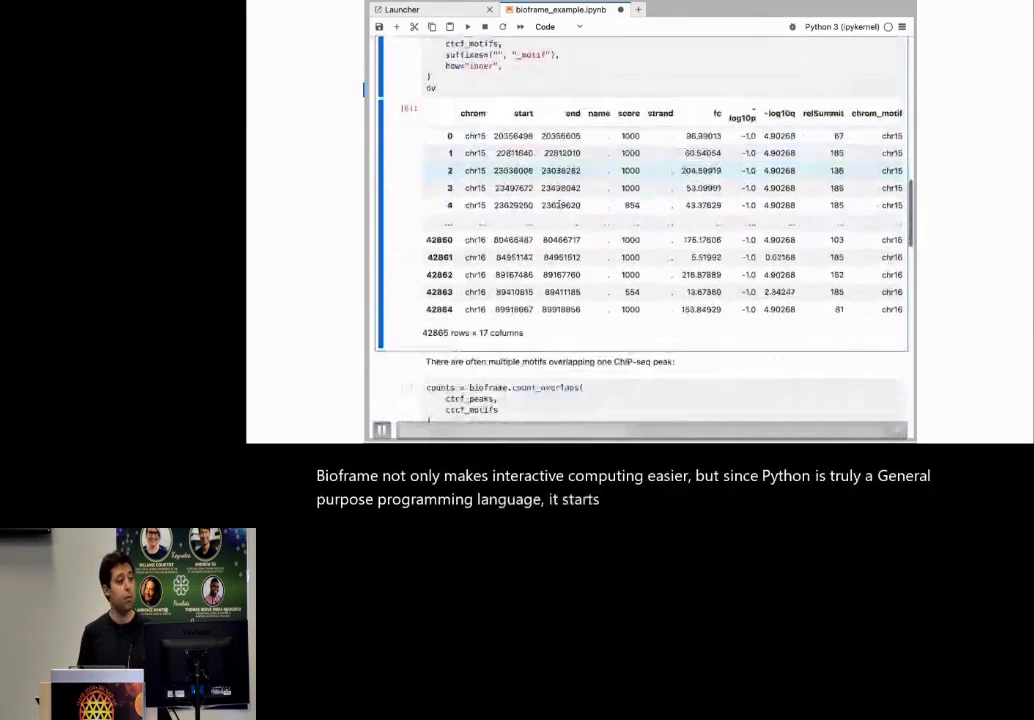
pyautogui.scroll(-3)
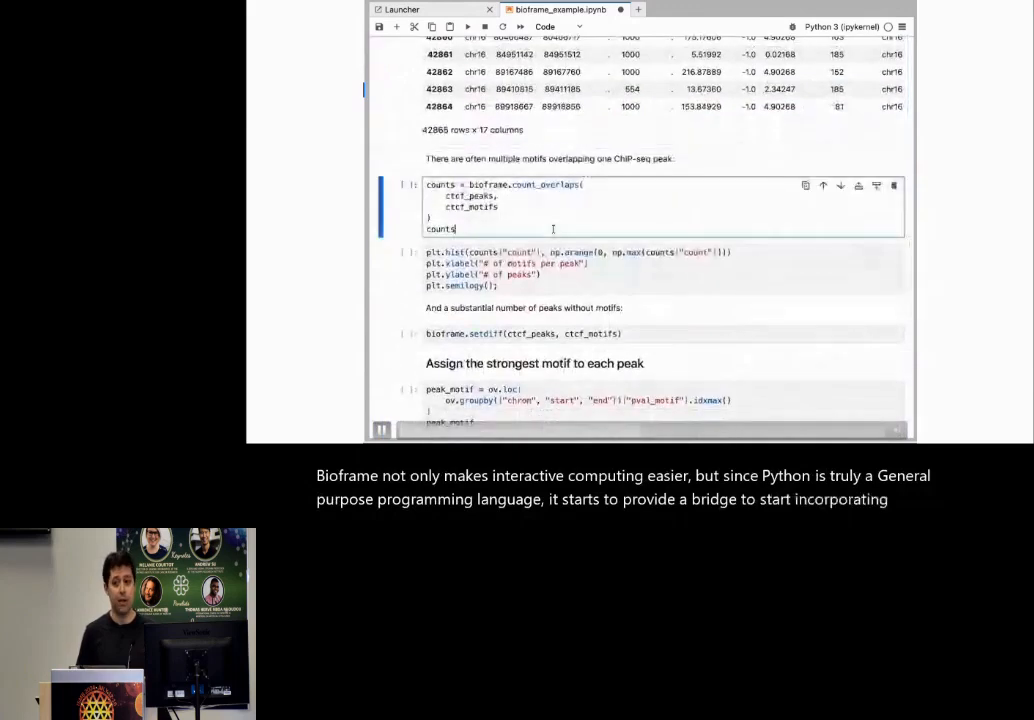
pyautogui.scroll(3)
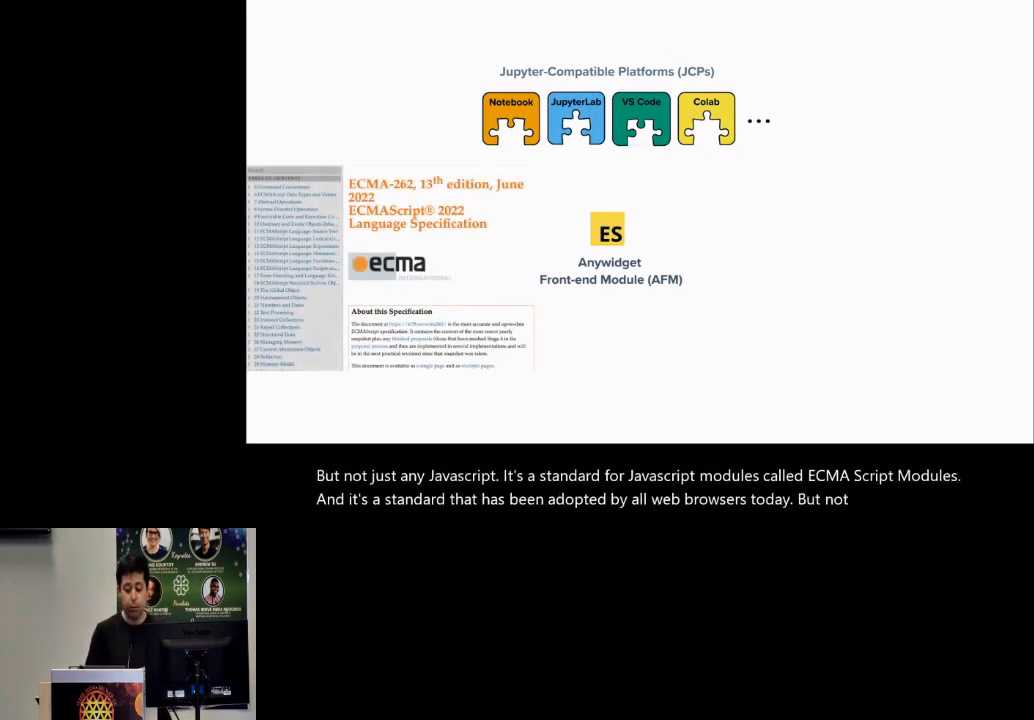
# Advance to the Jupyter-Compatible Platforms / Anywidget Front-end Module slide.
pyautogui.press('Right')
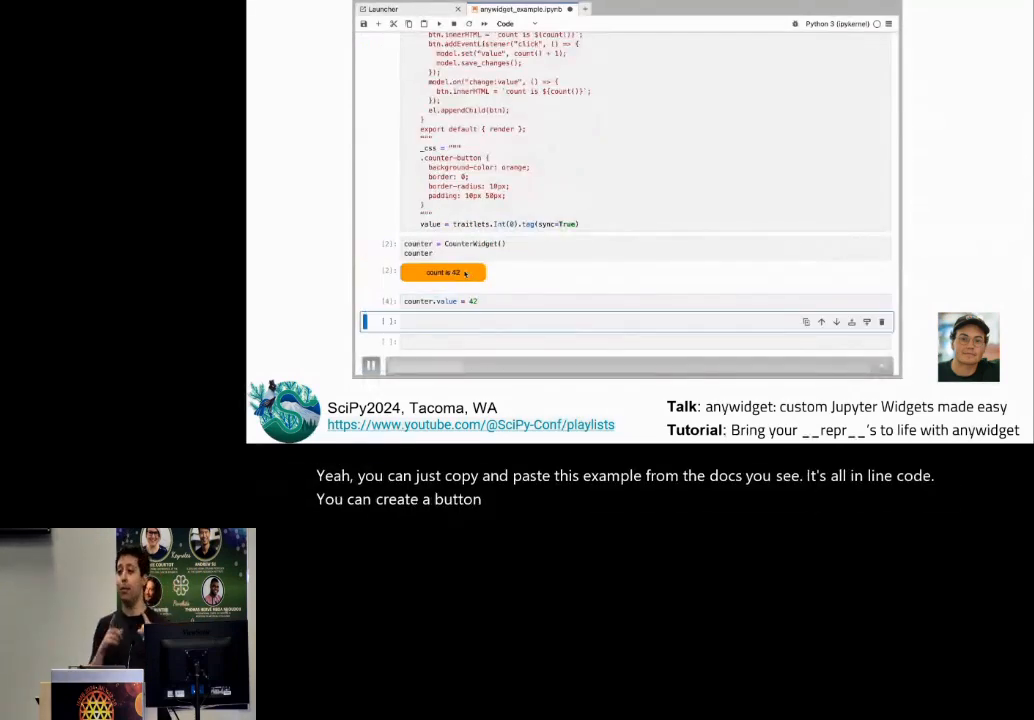
# Scroll up to the CounterWidget button showing count is 42.
pyautogui.scroll(3)
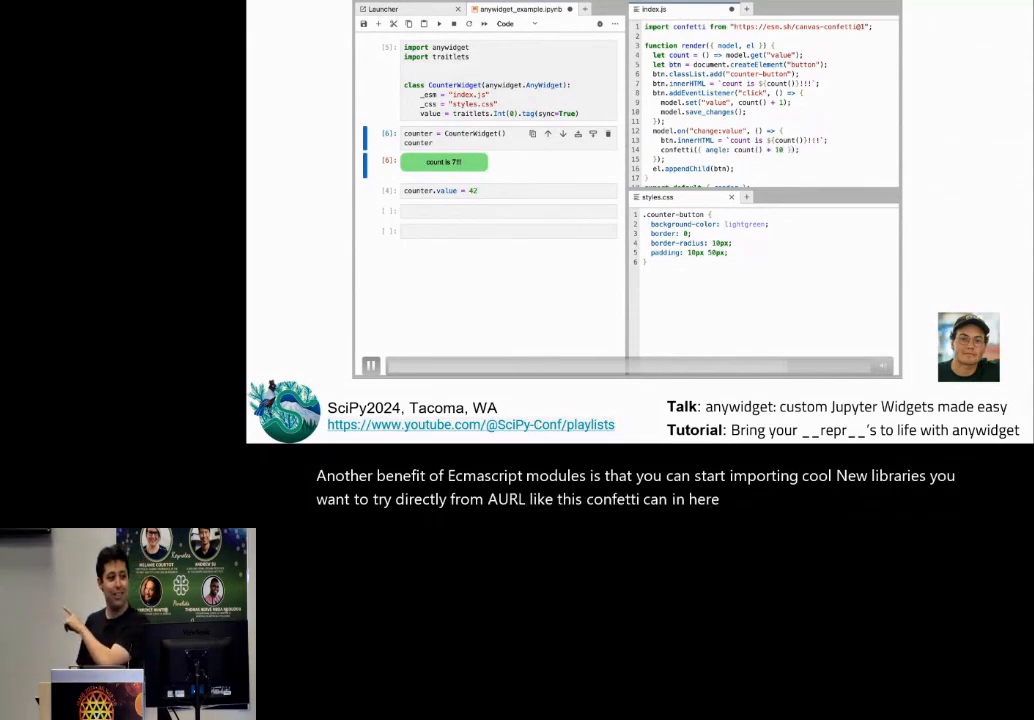
# Click the light green counter button built from index.js and styles.css.
pyautogui.click(444, 161)
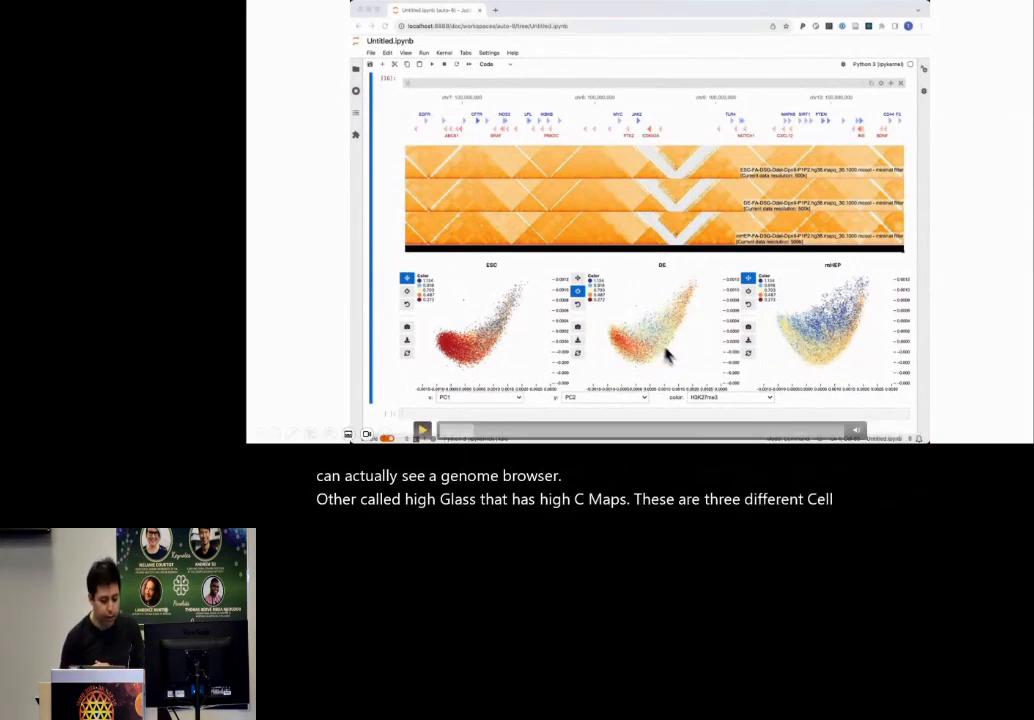
# Colour the three cell-type scatter plots by H3K36me3 instead of H3K27me3.
pyautogui.click(728, 397)
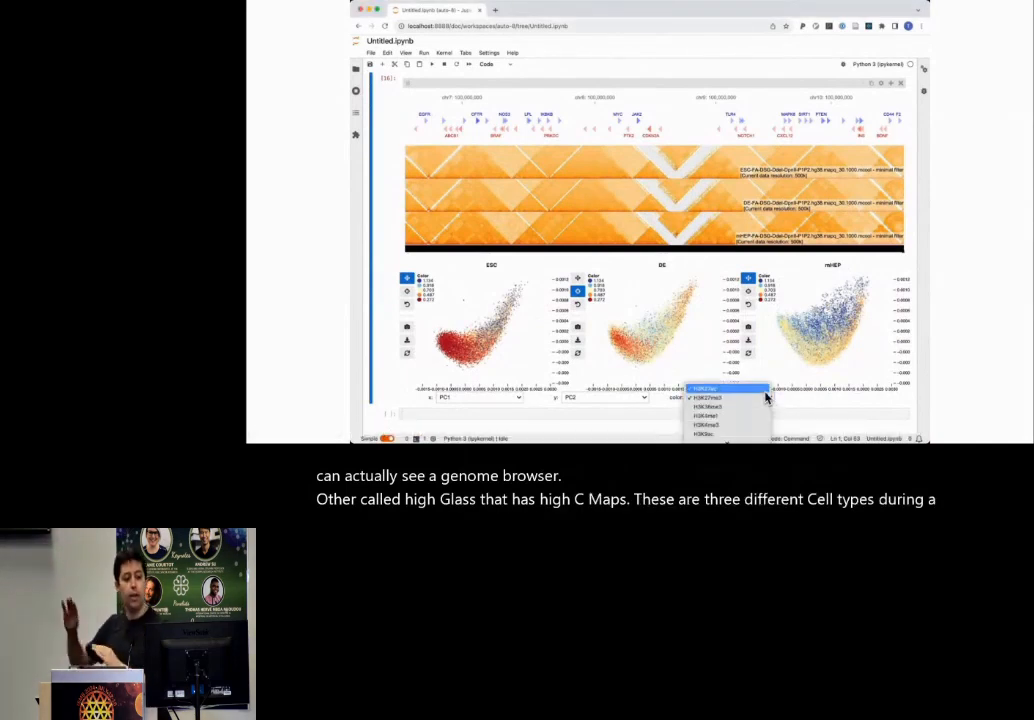
pyautogui.click(707, 406)
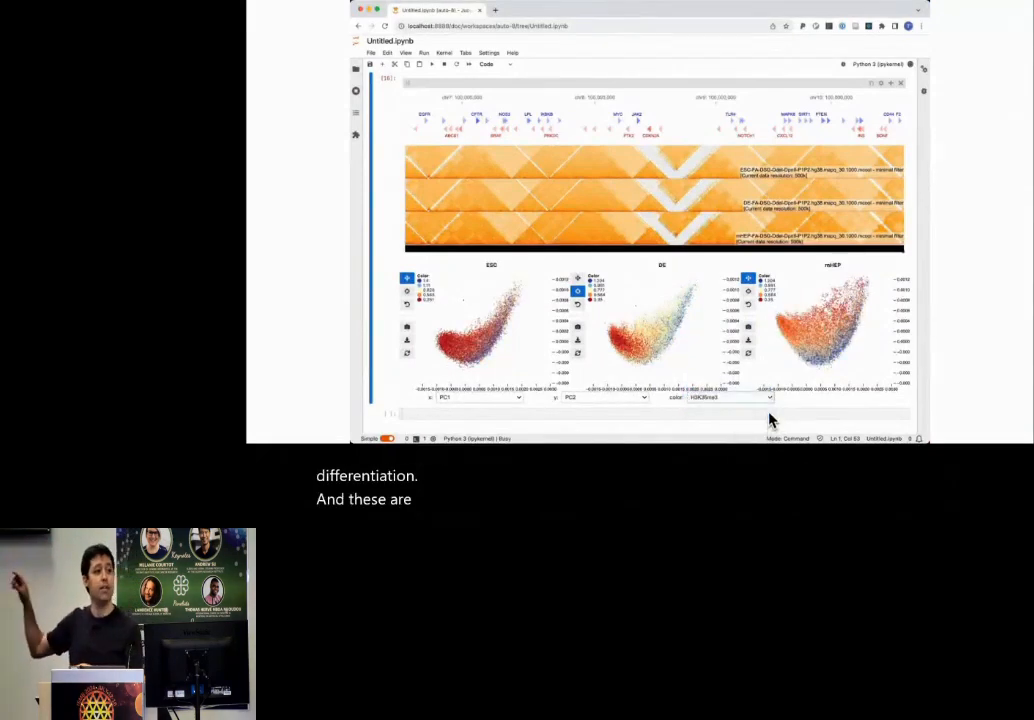